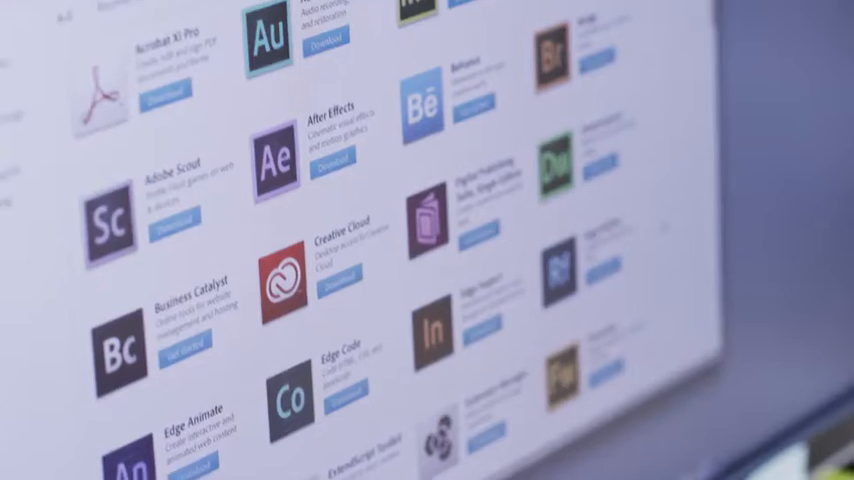
scroll("down", 3)
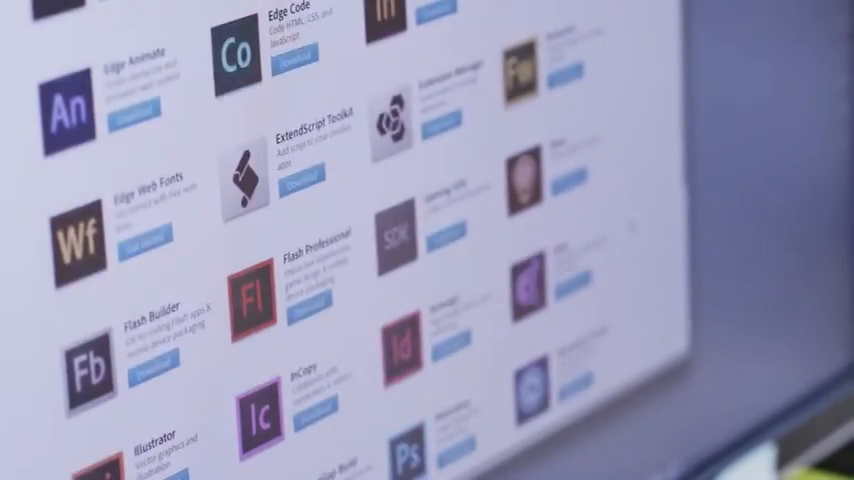